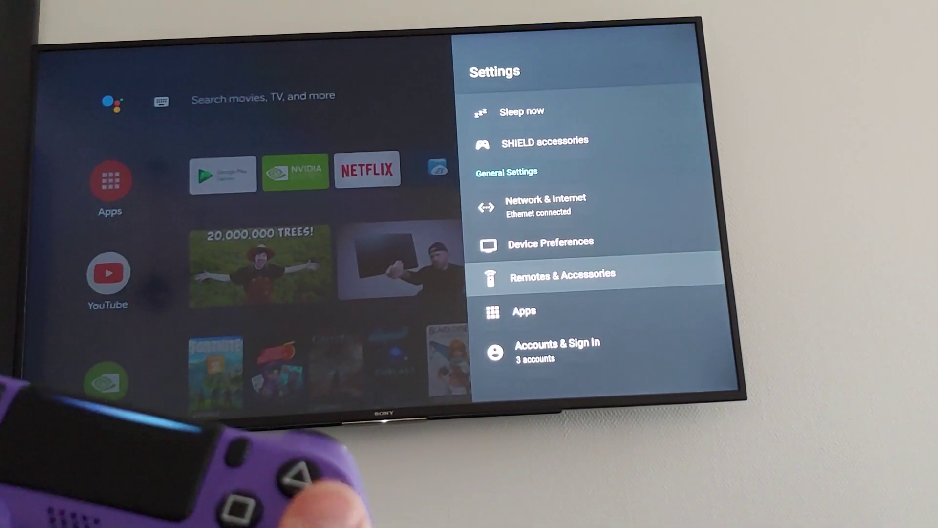
# Go back to Settings and open Remotes & Accessories, where 'purple' shows Connected.
pyautogui.press('Back')
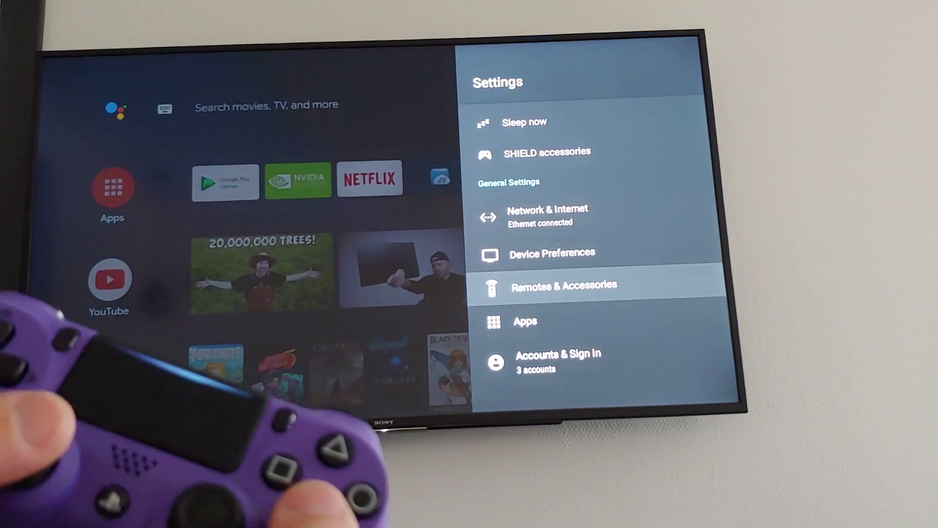
pyautogui.click(562, 285)
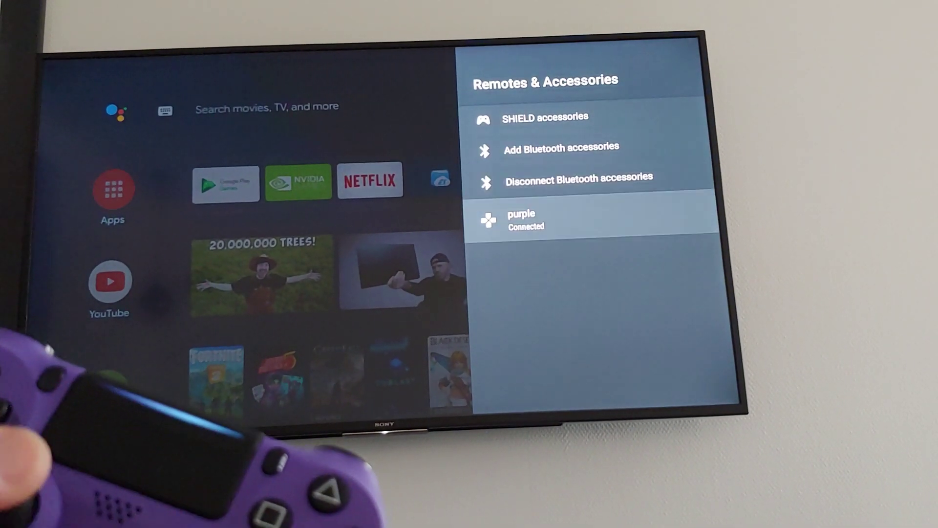